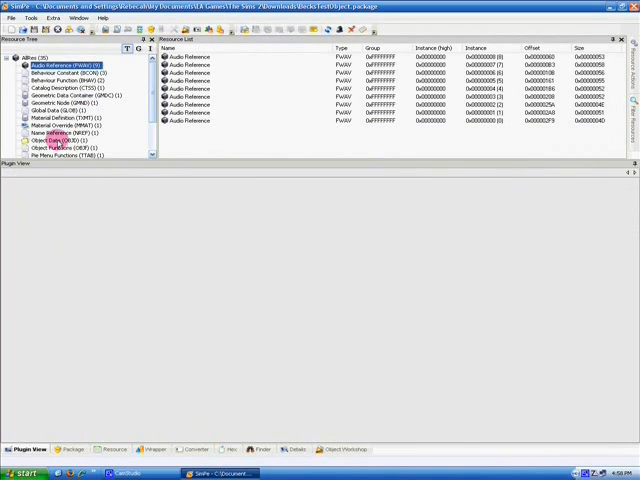
Step: Open the sculpture's Object Data (OBJD) entry in the Plugin View for editing
{"action": "left_click", "coordinate": [56, 140]}
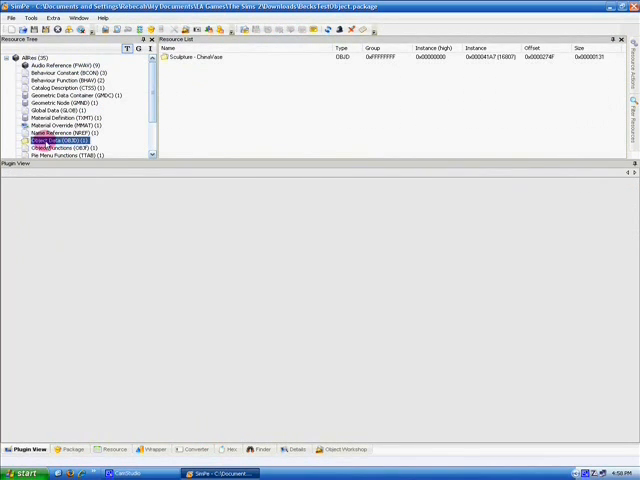
{"action": "left_click", "coordinate": [208, 58]}
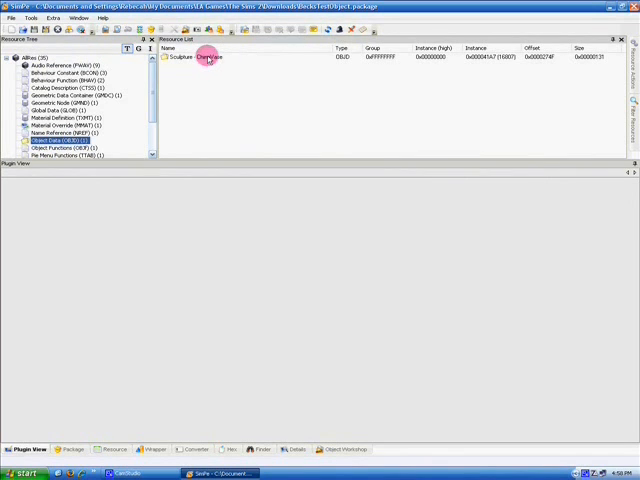
{"action": "double_click", "coordinate": [200, 56]}
{"action": "type", "text": "Sculpture - Test Object"}
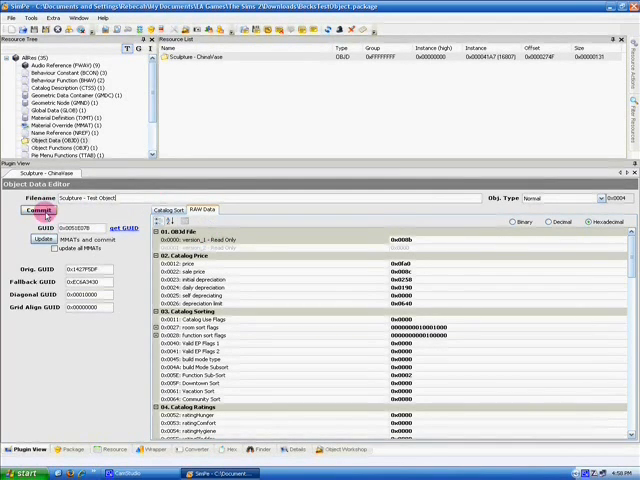
{"action": "left_click", "coordinate": [32, 212]}
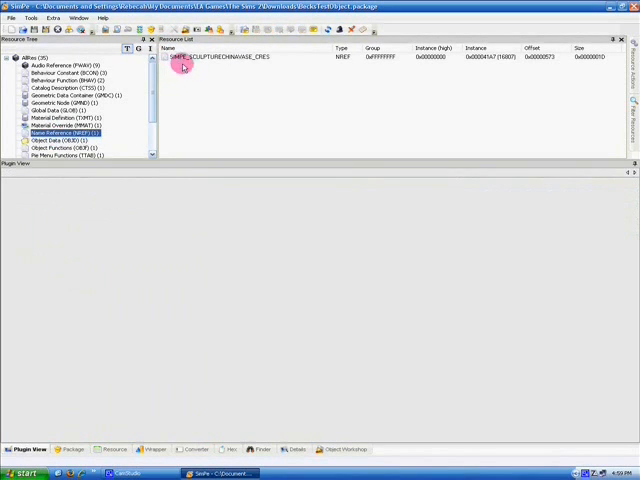
{"action": "mouse_move", "coordinate": [256, 60]}
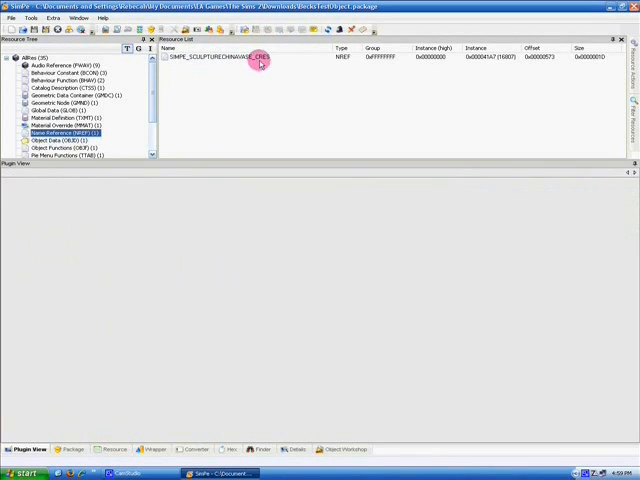
{"action": "mouse_move", "coordinate": [270, 58]}
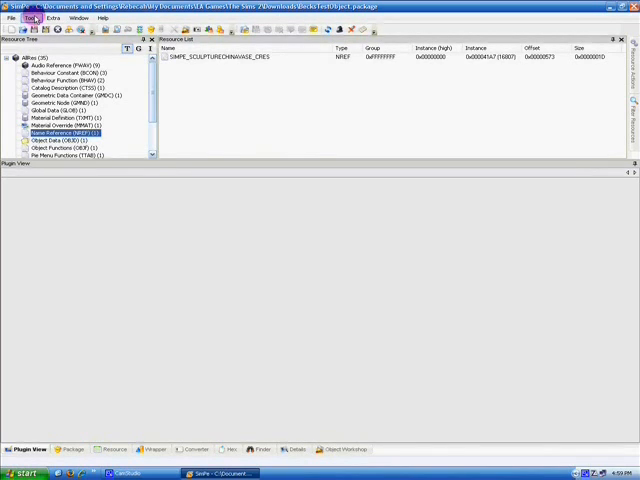
Step: Run Fix Integrity from the Tools menu and update the scenegraph resource names
{"action": "left_click", "coordinate": [32, 16]}
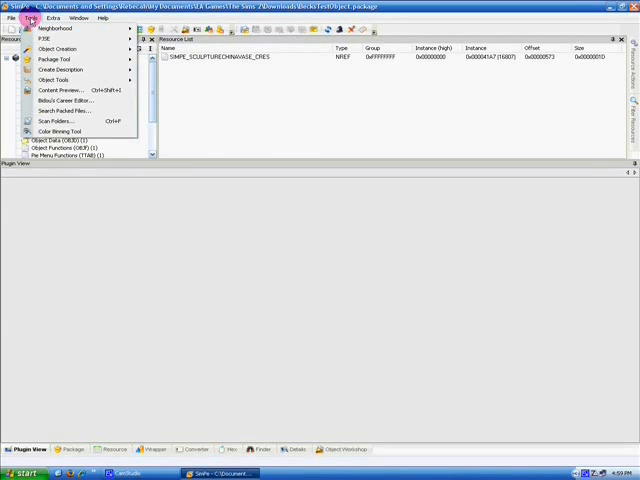
{"action": "mouse_move", "coordinate": [56, 80]}
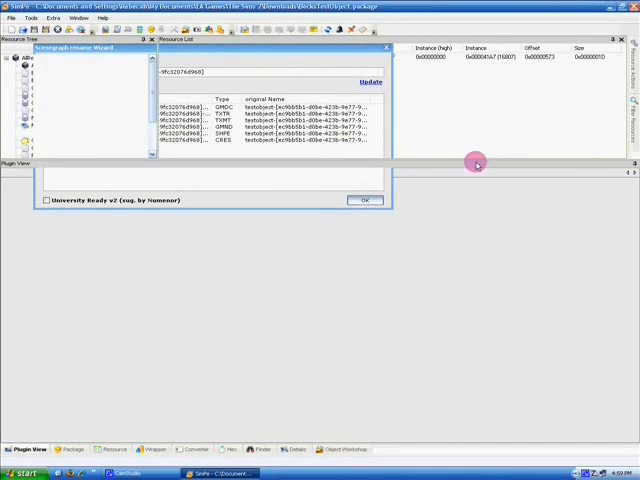
{"action": "left_click", "coordinate": [364, 200]}
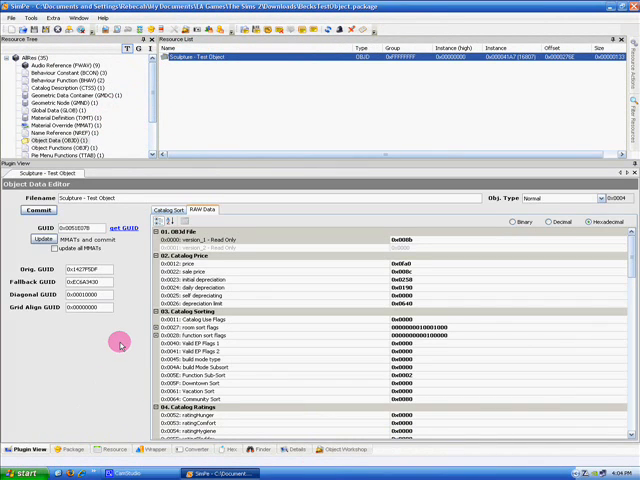
{"action": "mouse_move", "coordinate": [116, 338]}
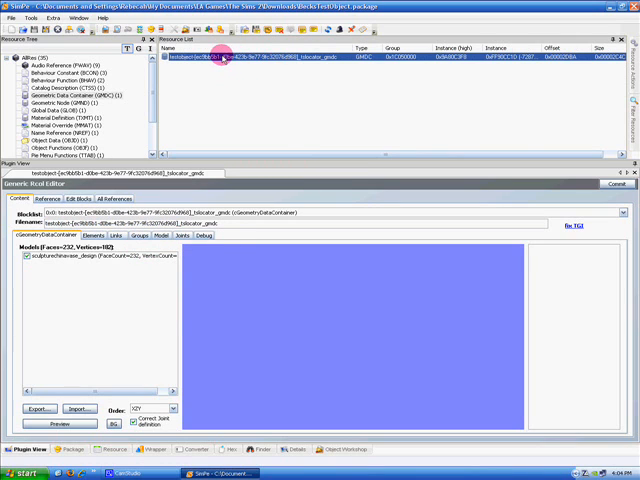
Step: Extract the vase's GMDC mesh resource and save it to the Working Folder
{"action": "right_click", "coordinate": [228, 56]}
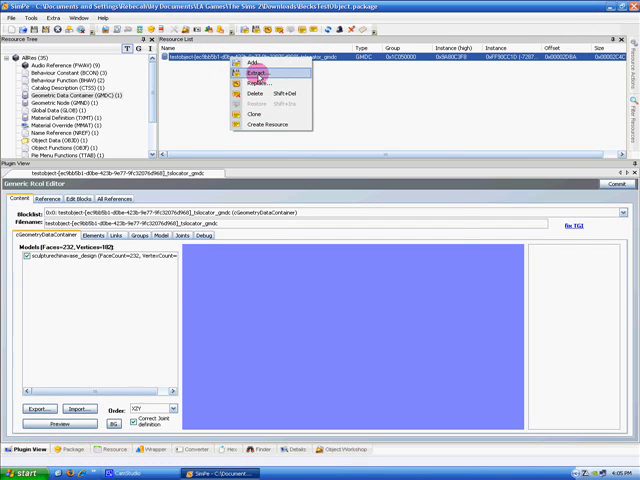
{"action": "left_click", "coordinate": [258, 70]}
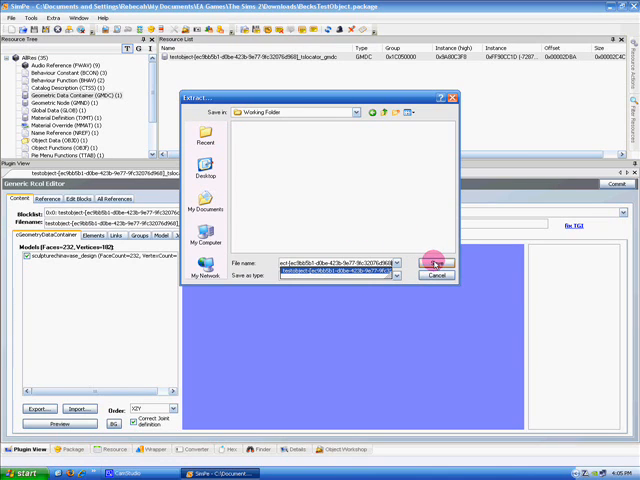
{"action": "left_click", "coordinate": [436, 264]}
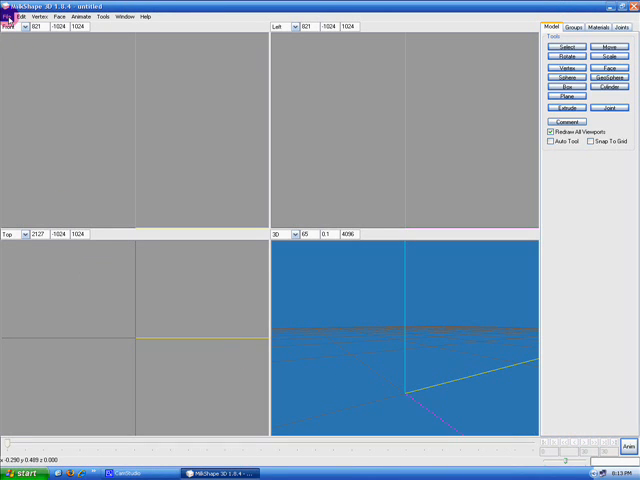
Step: Import the exported .simpe Unimesh GMDC file from the Working Folder
{"action": "left_click", "coordinate": [12, 16]}
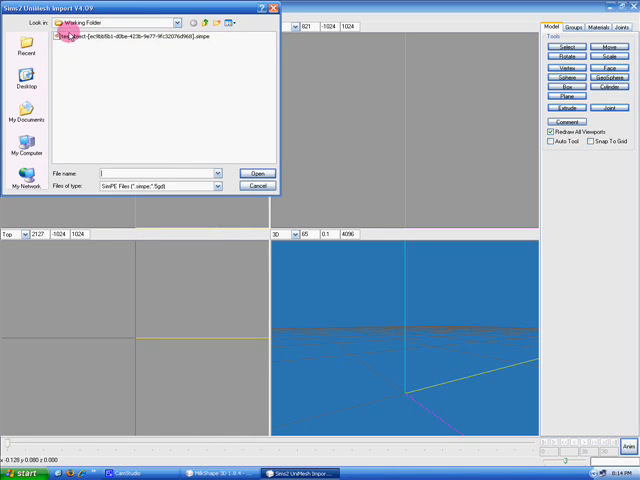
{"action": "mouse_move", "coordinate": [82, 40]}
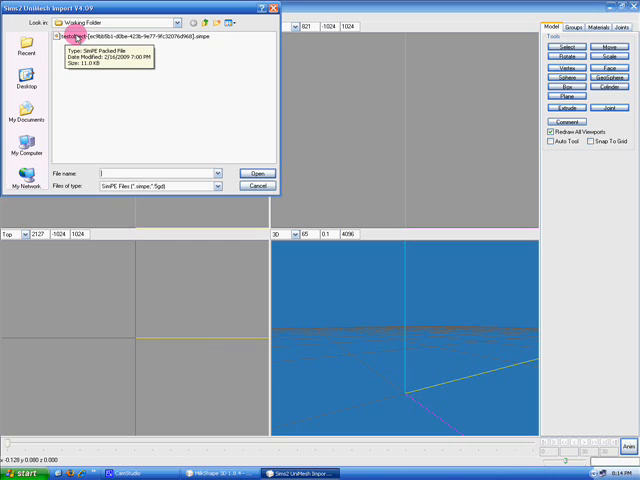
{"action": "left_click", "coordinate": [76, 40]}
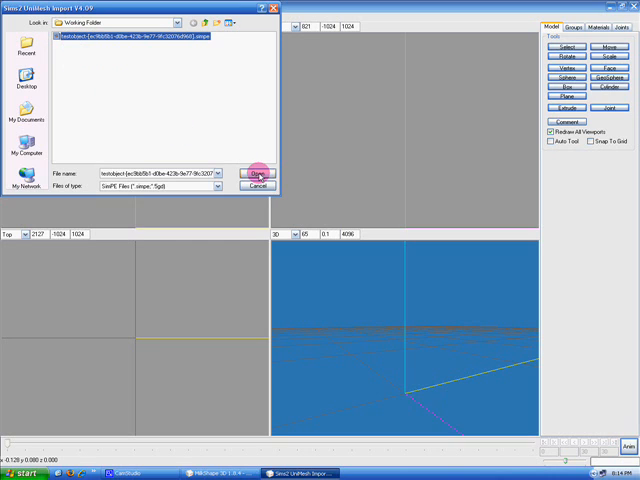
{"action": "left_click", "coordinate": [258, 174]}
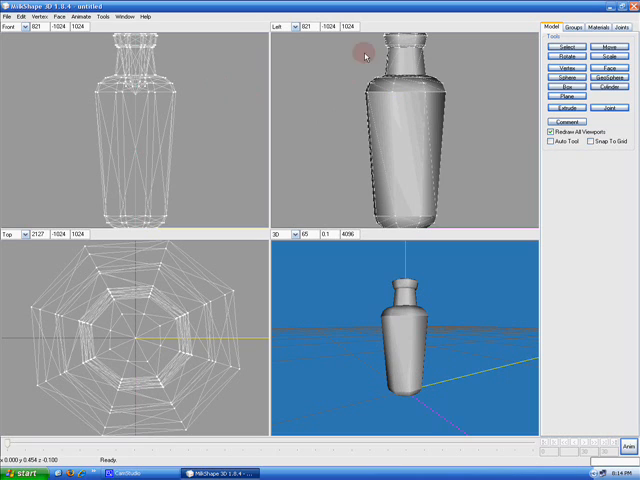
{"action": "mouse_move", "coordinate": [176, 168]}
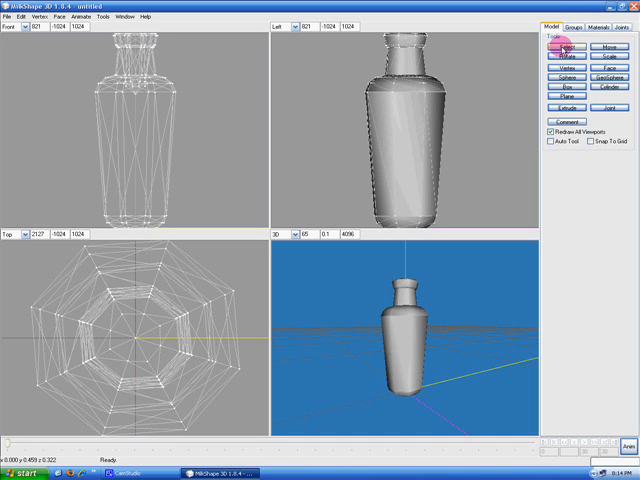
Step: Choose the Scale transform tool on the Model tab to show its options
{"action": "left_click", "coordinate": [564, 50]}
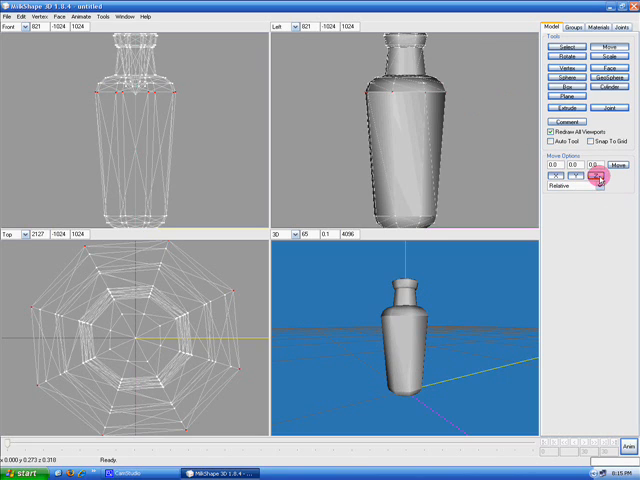
{"action": "mouse_move", "coordinate": [612, 198]}
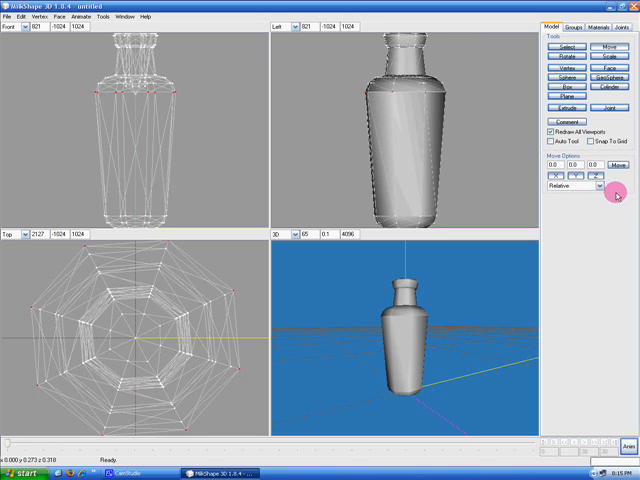
{"action": "mouse_move", "coordinate": [468, 138]}
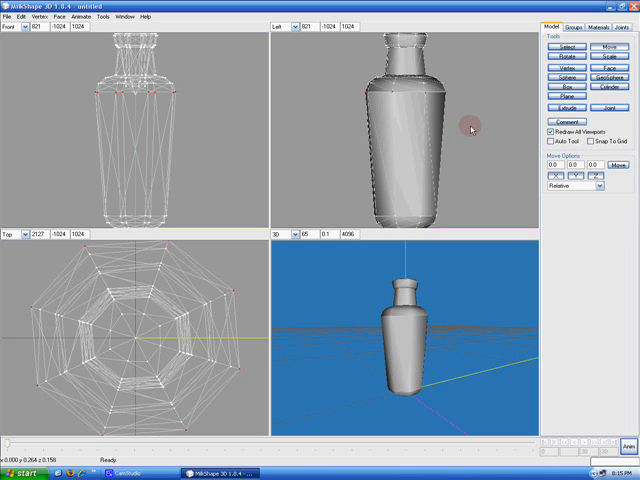
{"action": "mouse_move", "coordinate": [484, 172]}
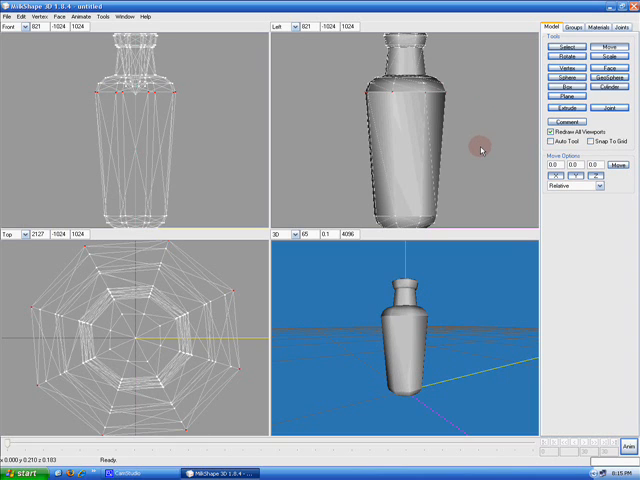
{"action": "mouse_move", "coordinate": [264, 90]}
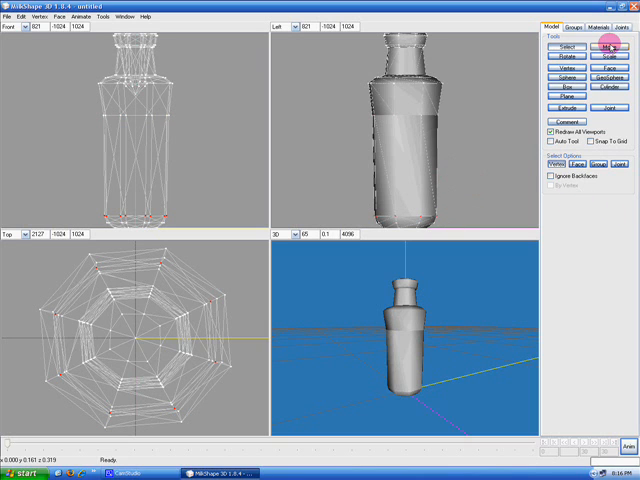
Step: Select a ring of vertices around the lower body in Vertex select mode
{"action": "left_click", "coordinate": [608, 48]}
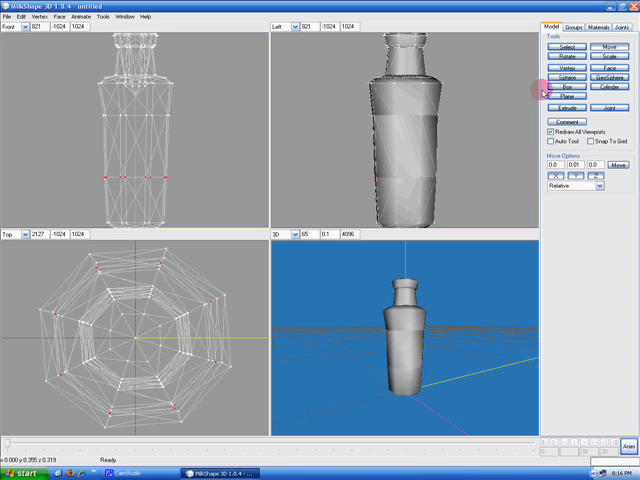
{"action": "mouse_move", "coordinate": [356, 164]}
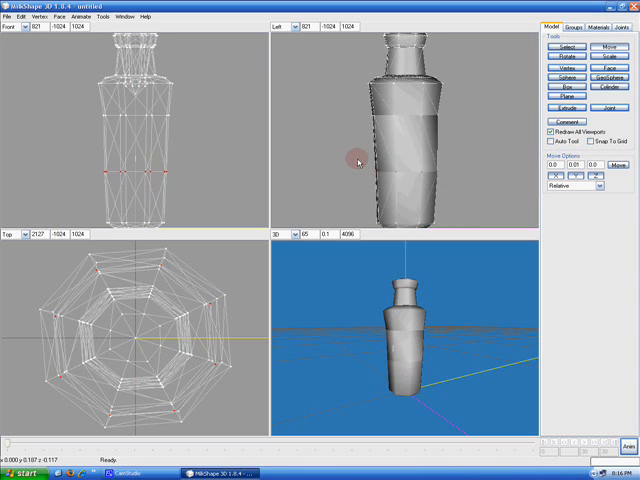
{"action": "left_click_drag", "start_coordinate": [358, 160], "coordinate": [332, 178]}
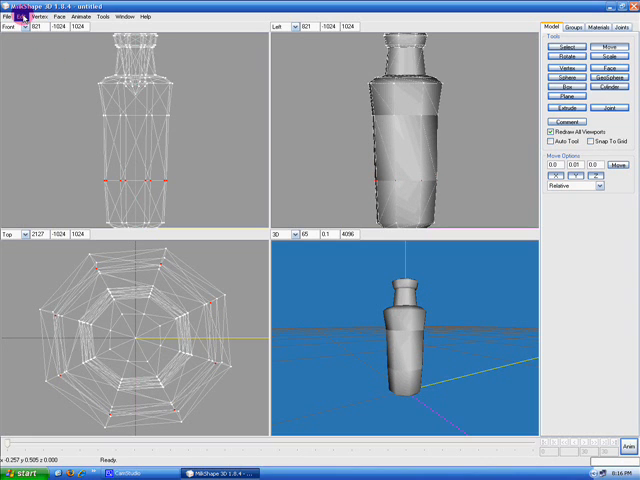
{"action": "left_click", "coordinate": [18, 10]}
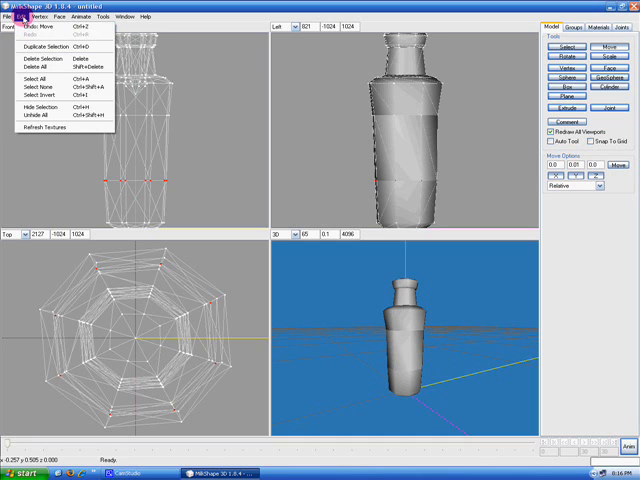
Step: Scale the selected vertex rings to give the bottle a narrower neck and fuller body
{"action": "left_click", "coordinate": [292, 120]}
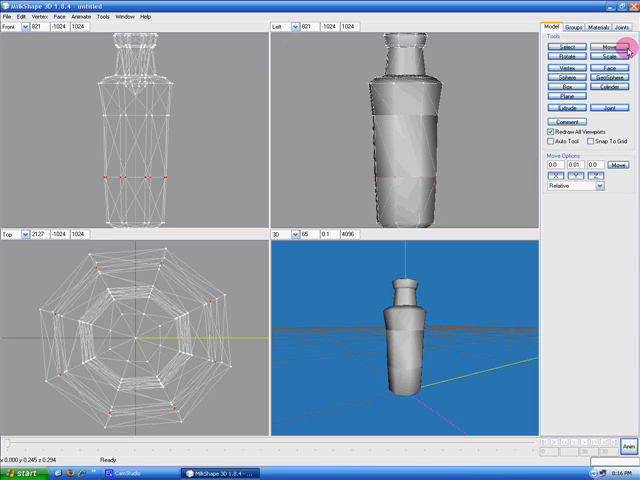
{"action": "left_click", "coordinate": [610, 56]}
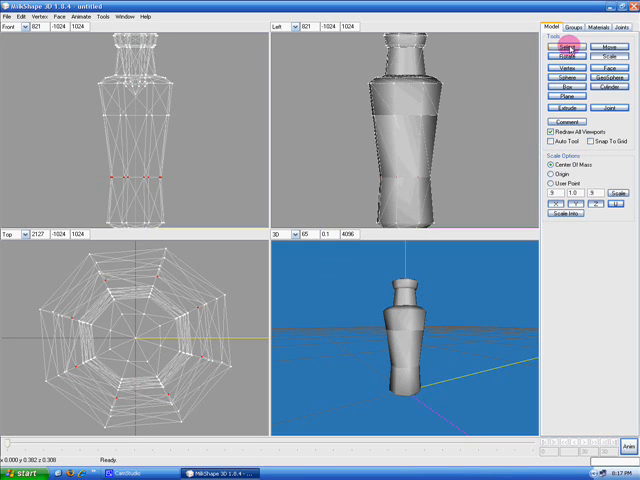
{"action": "left_click", "coordinate": [552, 48]}
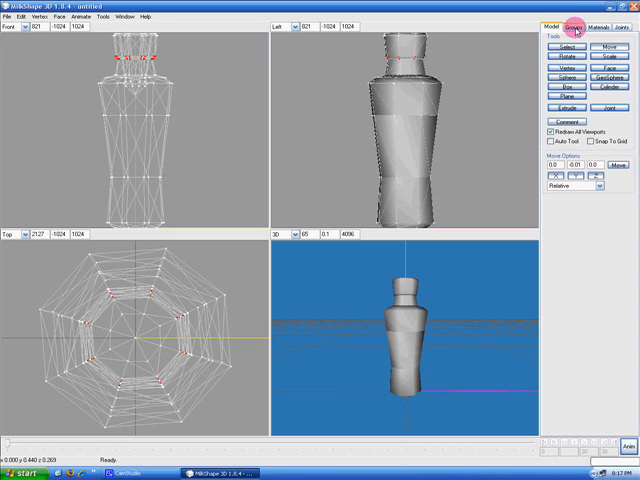
Step: Assign a material with the purple label texture to the entire vase group
{"action": "left_click", "coordinate": [572, 28]}
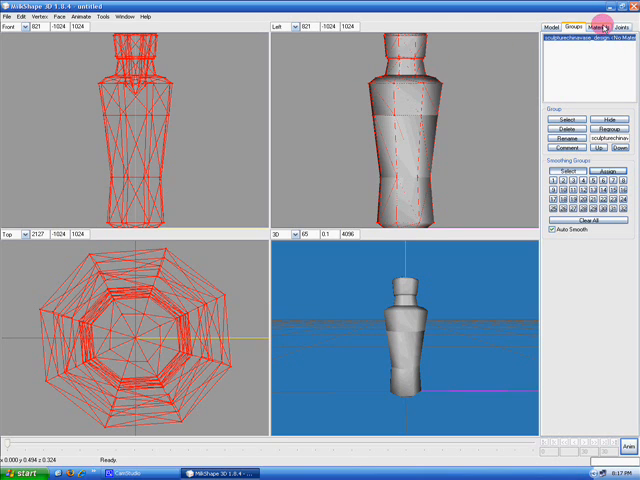
{"action": "left_click", "coordinate": [594, 28]}
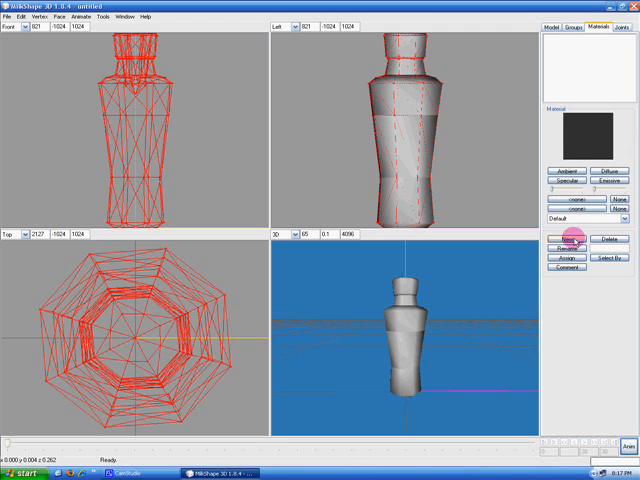
{"action": "left_click", "coordinate": [568, 240]}
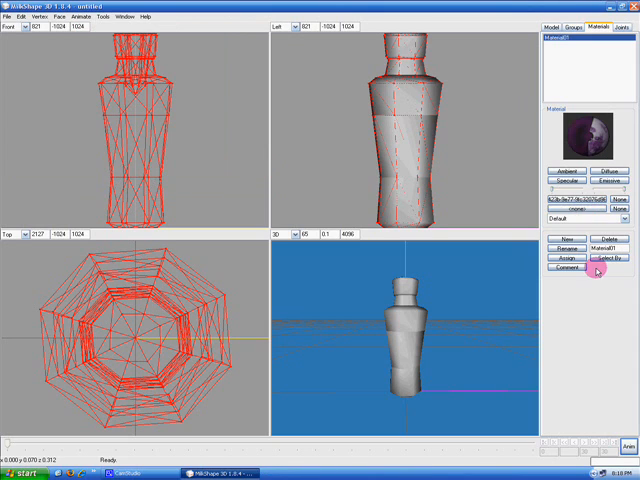
{"action": "left_click", "coordinate": [564, 260]}
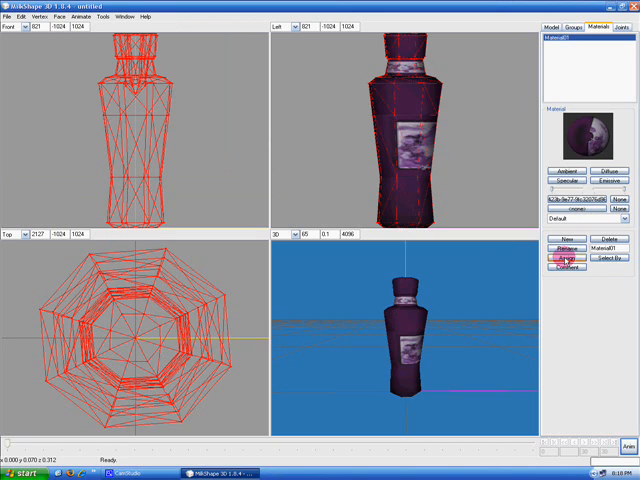
{"action": "mouse_move", "coordinate": [328, 92]}
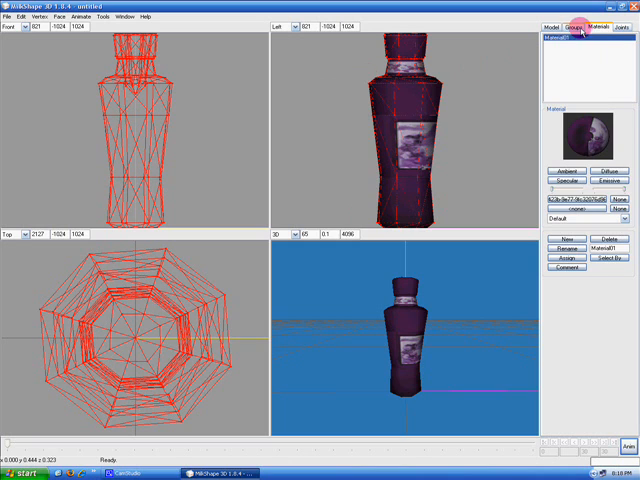
{"action": "left_click", "coordinate": [566, 30]}
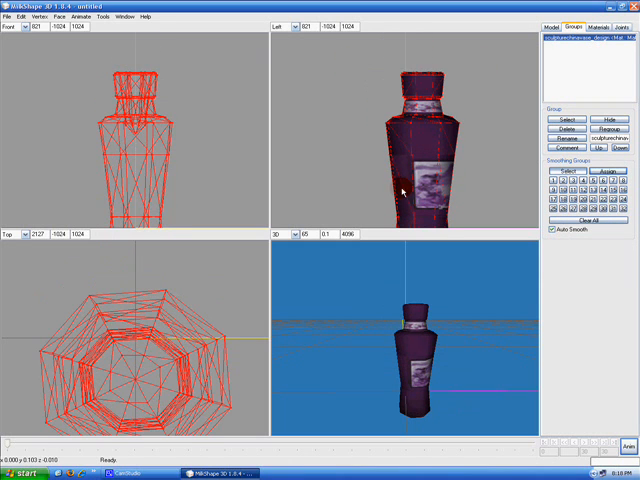
Step: Switch the side viewport to a shaded display mode instead of Textured
{"action": "left_click", "coordinate": [22, 16]}
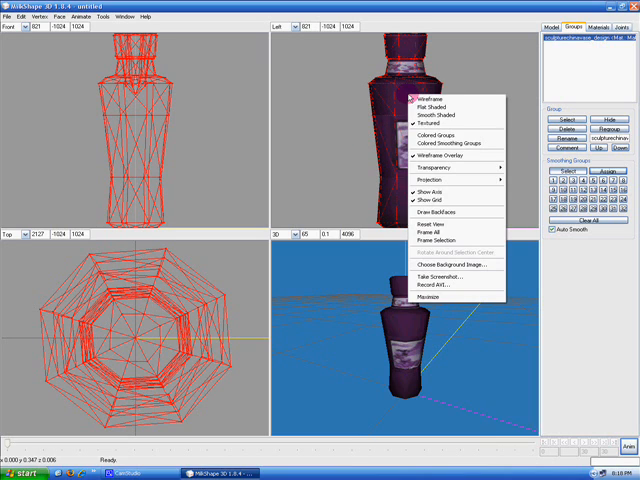
{"action": "mouse_move", "coordinate": [430, 96]}
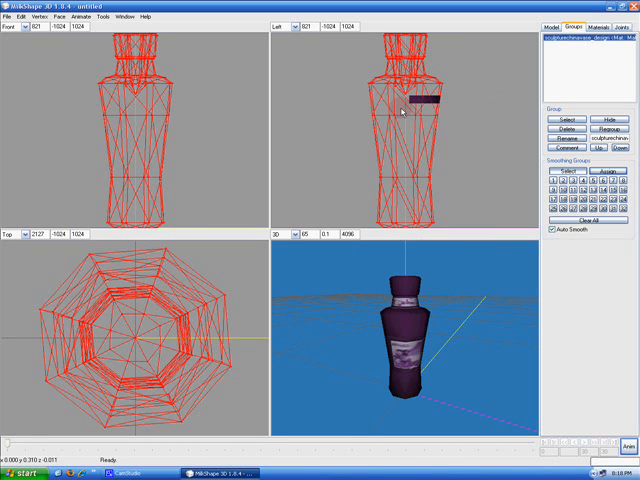
{"action": "left_click", "coordinate": [552, 120]}
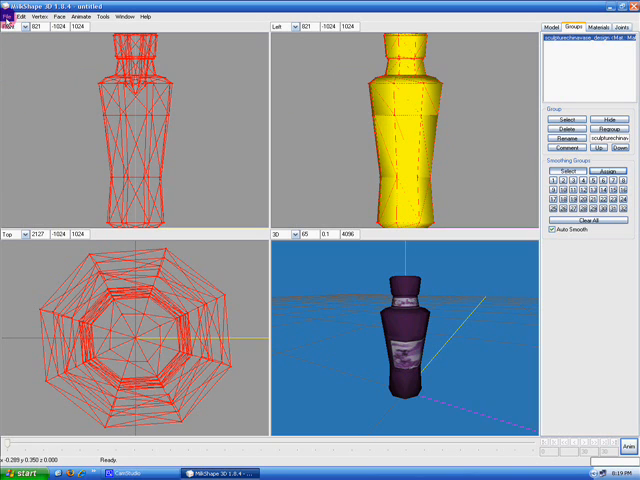
Step: Export via Sims 2 Unimesh Exporter, overwriting the original mesh file in the Working Folder
{"action": "left_click", "coordinate": [12, 16]}
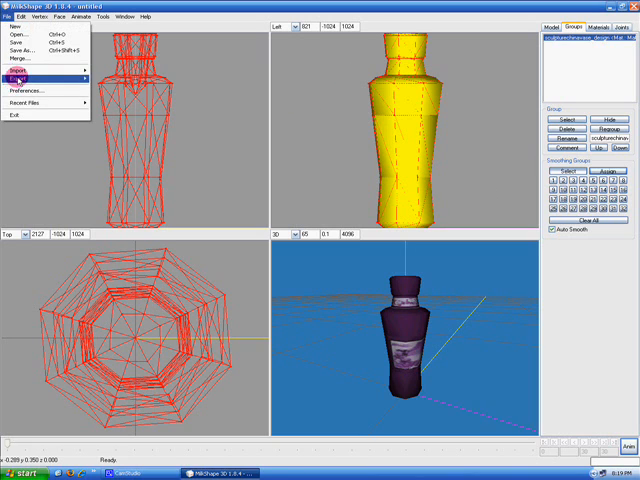
{"action": "left_click", "coordinate": [24, 76]}
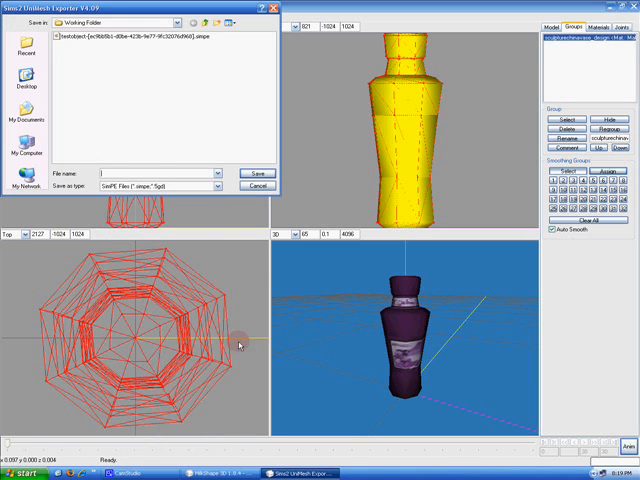
{"action": "mouse_move", "coordinate": [78, 44]}
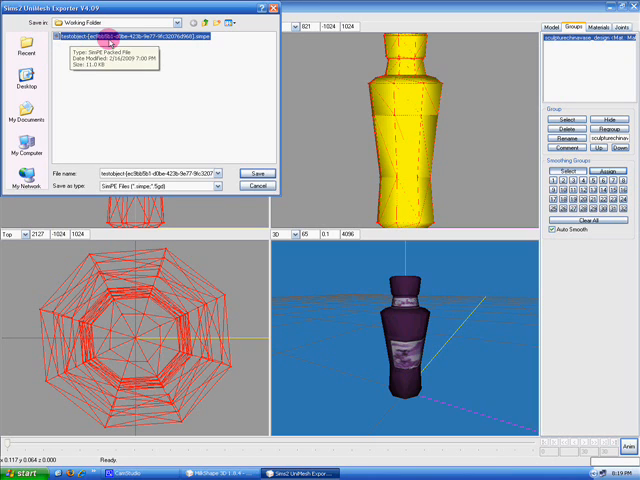
{"action": "left_click", "coordinate": [260, 166]}
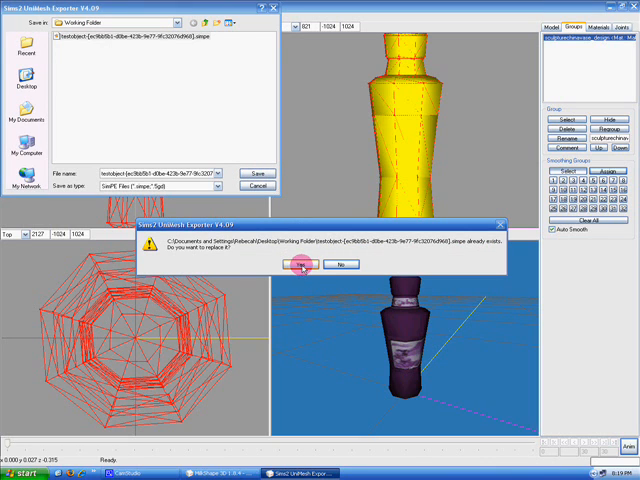
{"action": "left_click", "coordinate": [296, 264]}
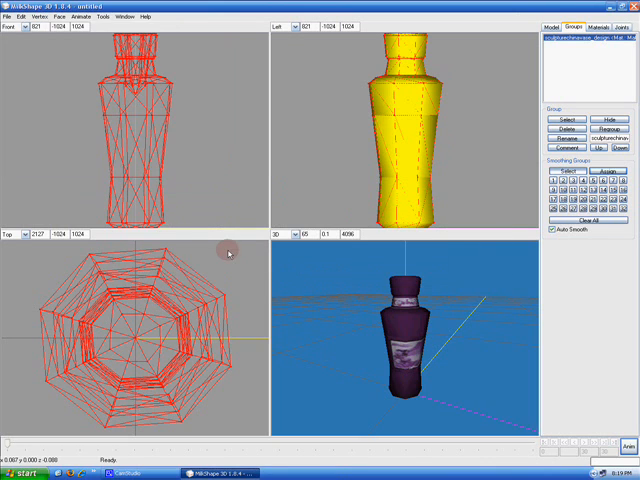